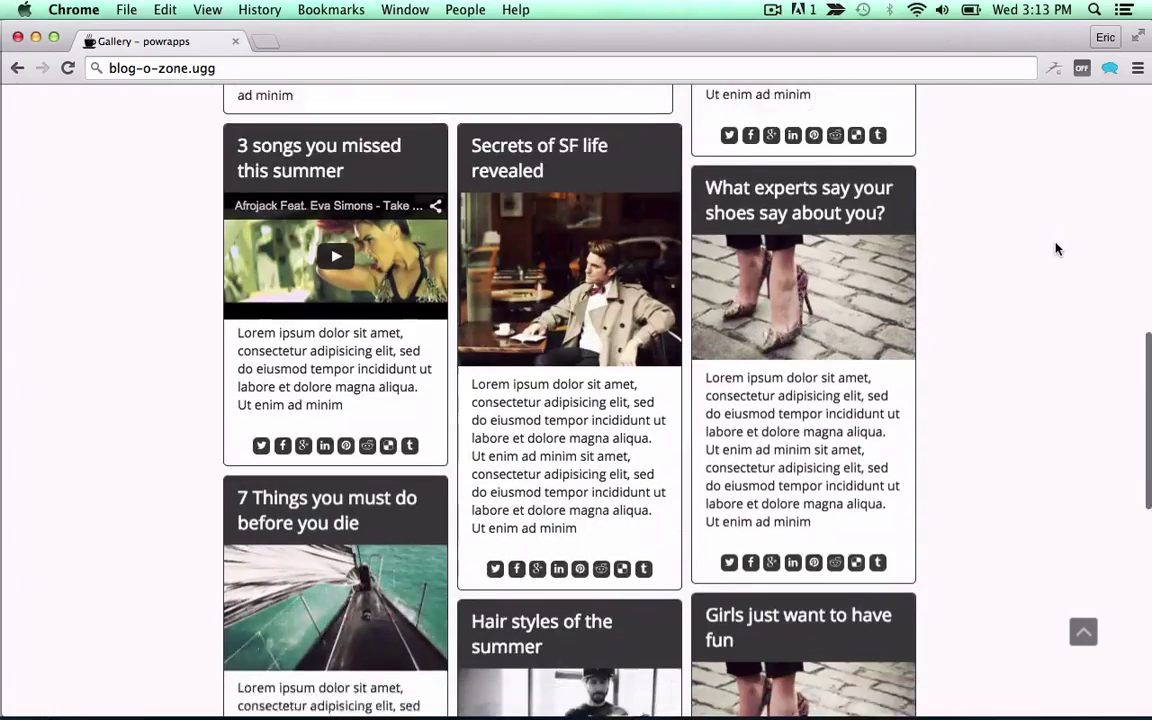
- Title the first entry '10 Secrets all pups have' and swap its photo for the dog image
{"action": "scroll", "scroll_direction": "up", "scroll_amount": 3}
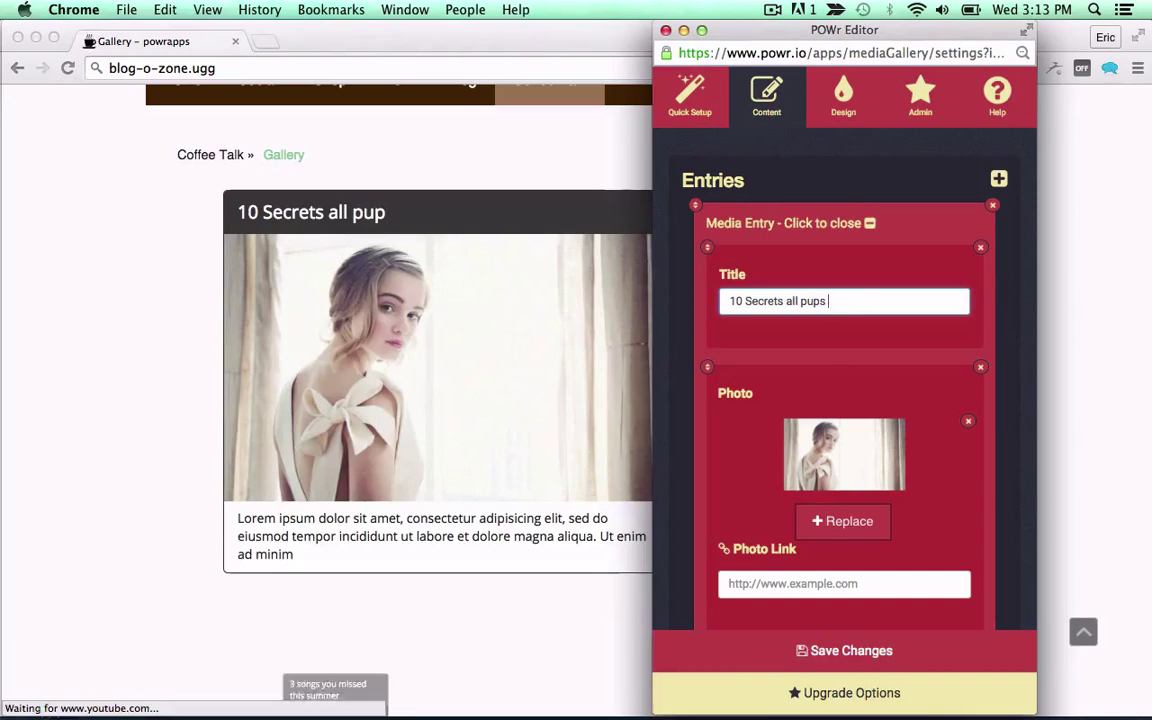
{"action": "type", "text": "have"}
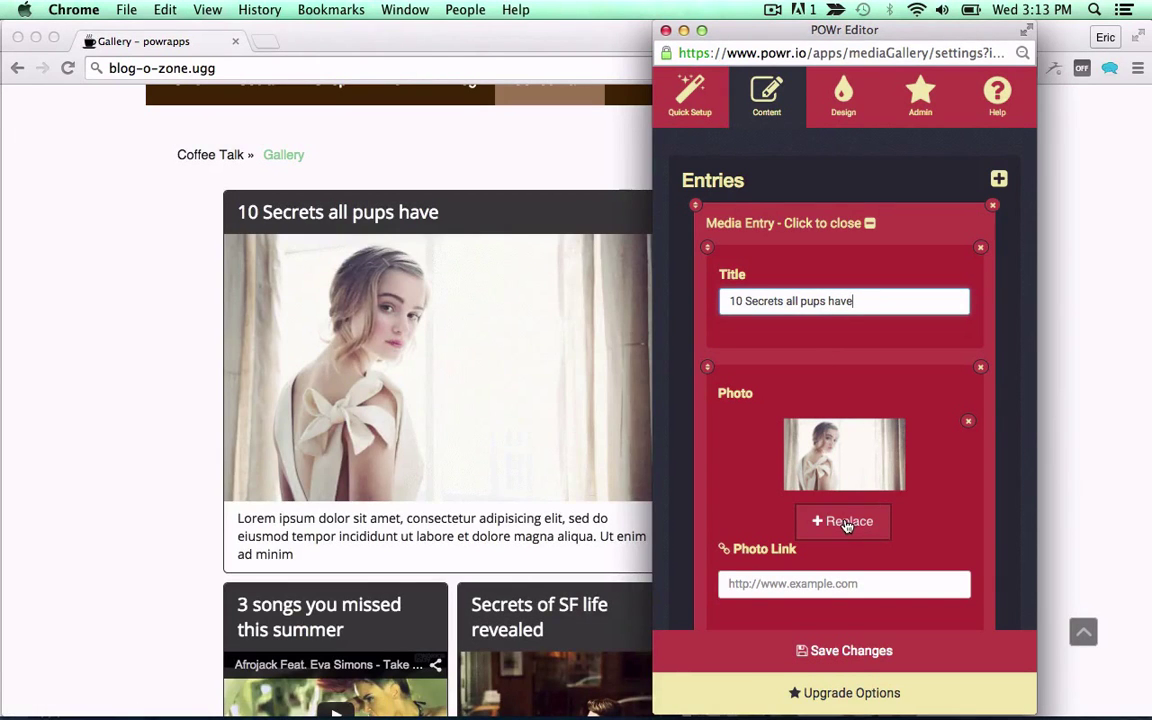
{"action": "left_click", "coordinate": [842, 521]}
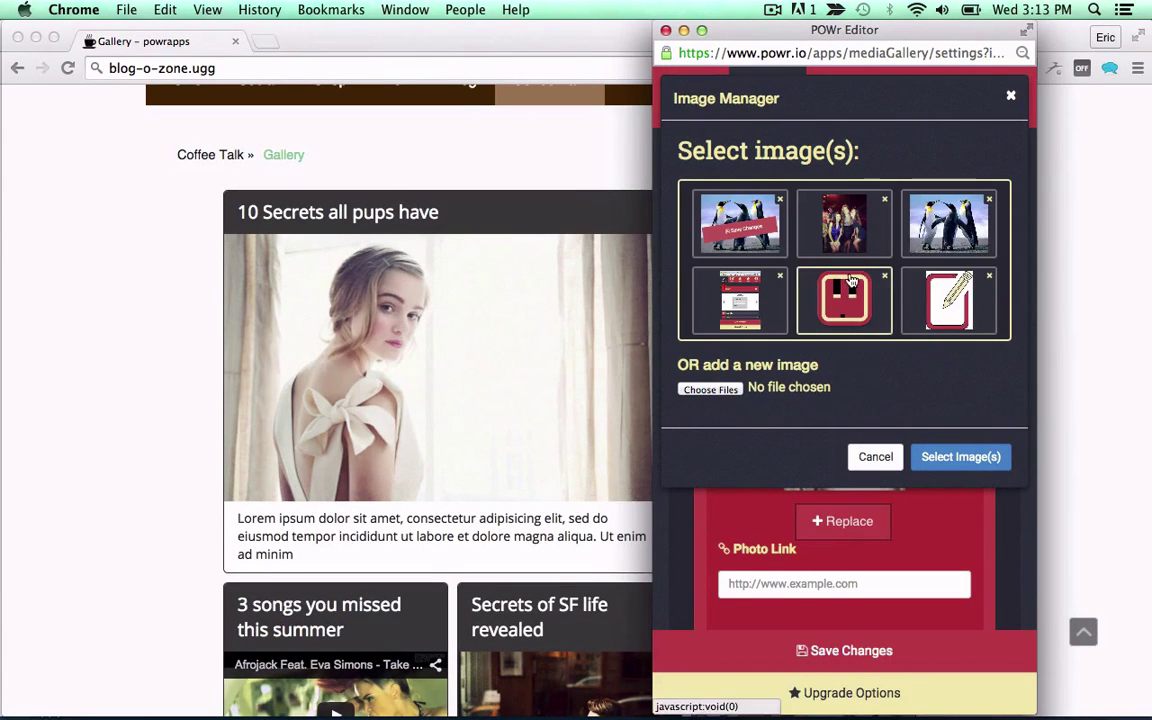
{"action": "scroll", "scroll_direction": "down", "scroll_amount": 3}
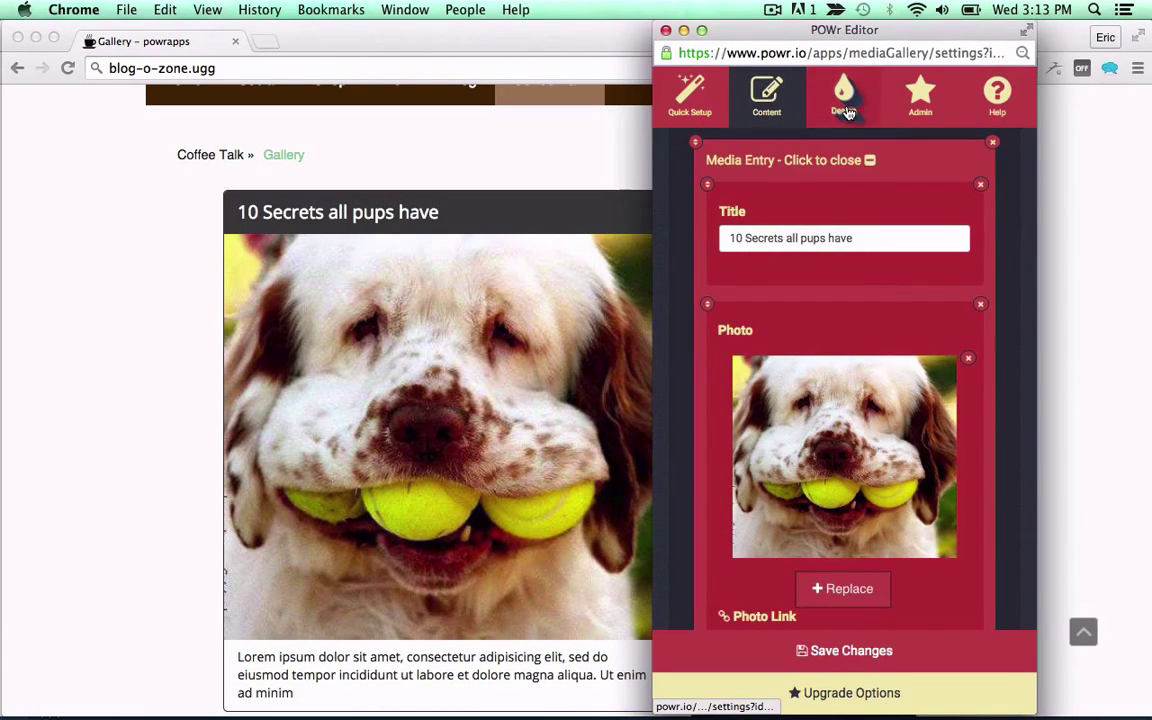
- Make the gallery titles green and scale them to 24px in Design settings
{"action": "left_click", "coordinate": [843, 97]}
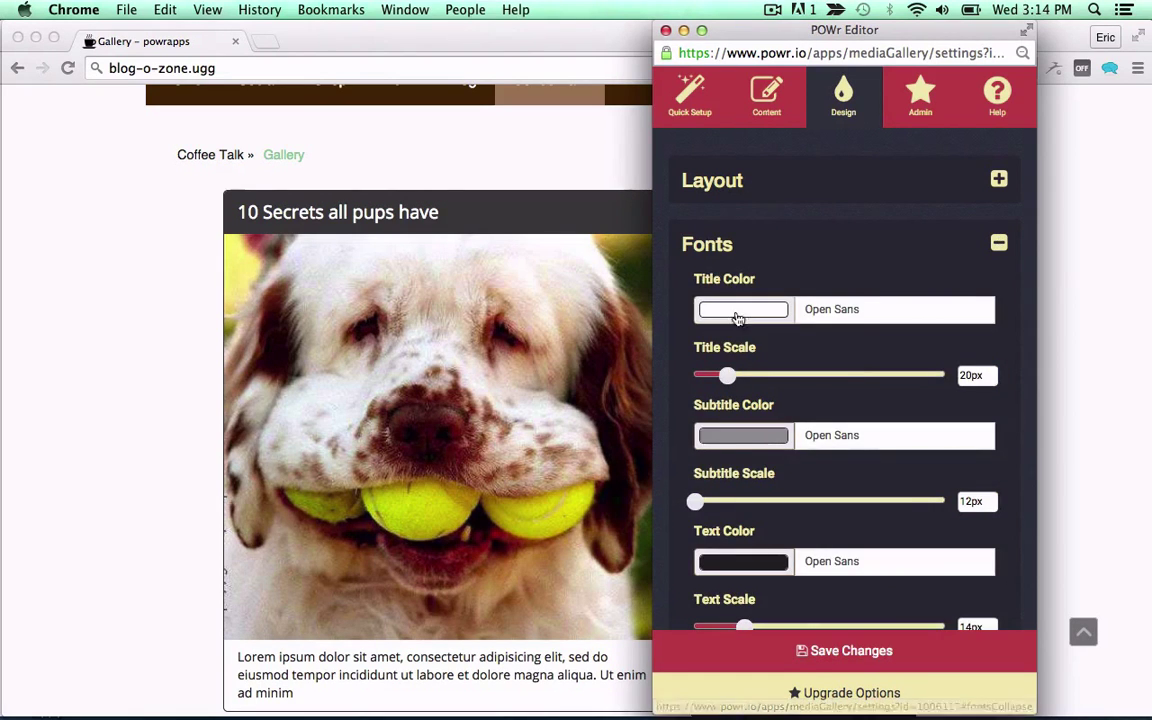
{"action": "left_click", "coordinate": [742, 309]}
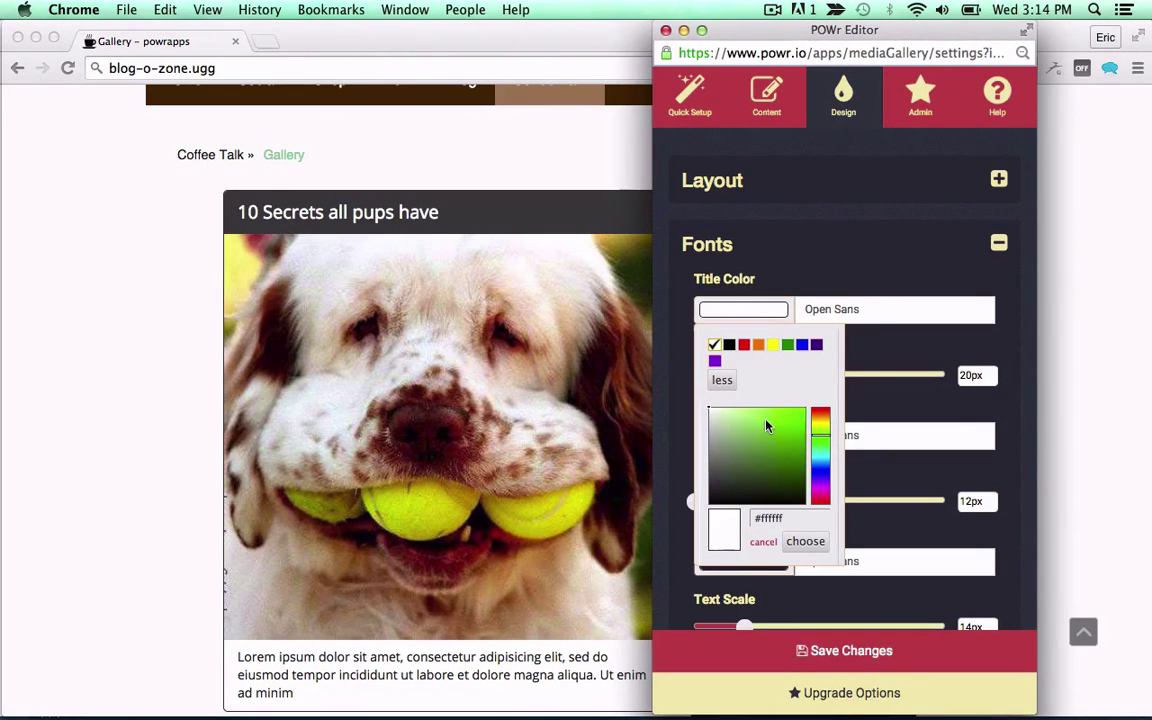
{"action": "left_click", "coordinate": [773, 420]}
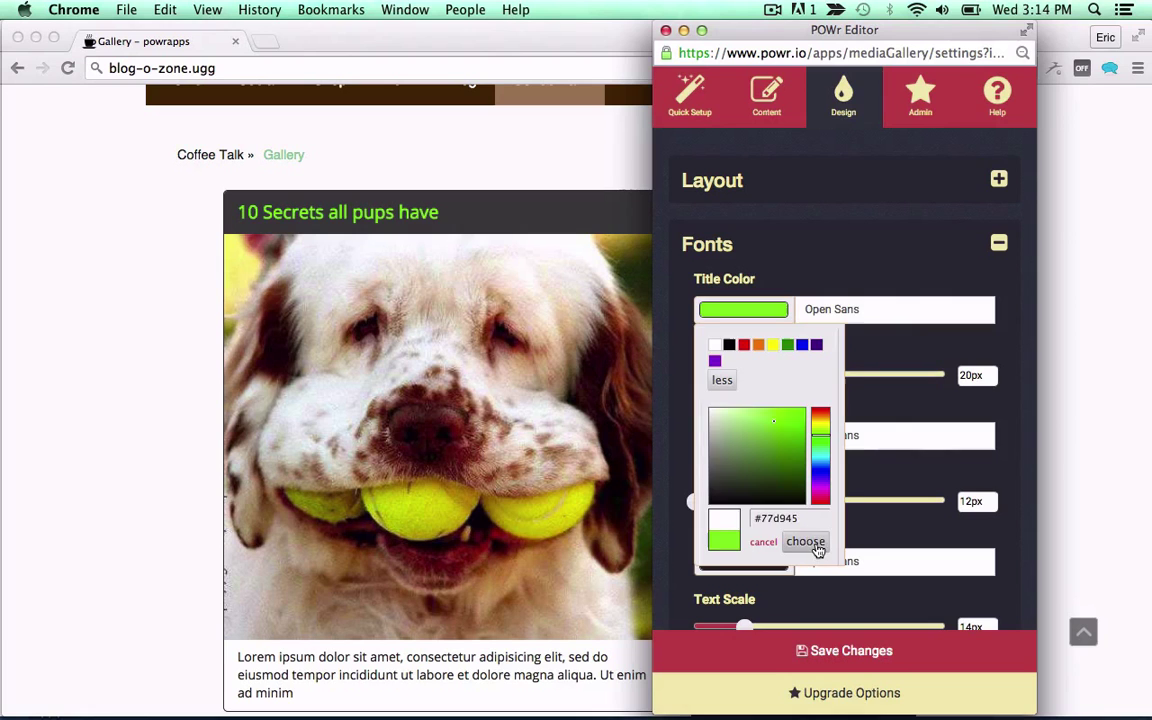
{"action": "left_click", "coordinate": [805, 541]}
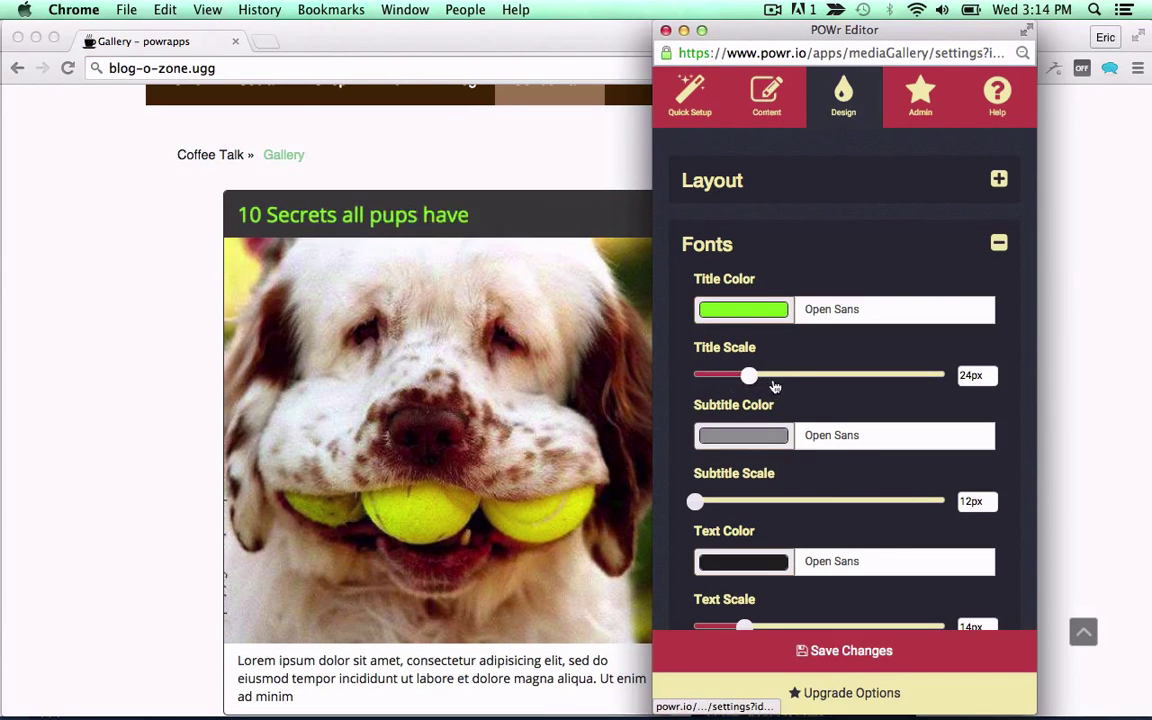
- Give entries a 4px green border with 1px corner radius, then close the editor
{"action": "scroll", "scroll_direction": "down", "scroll_amount": 3}
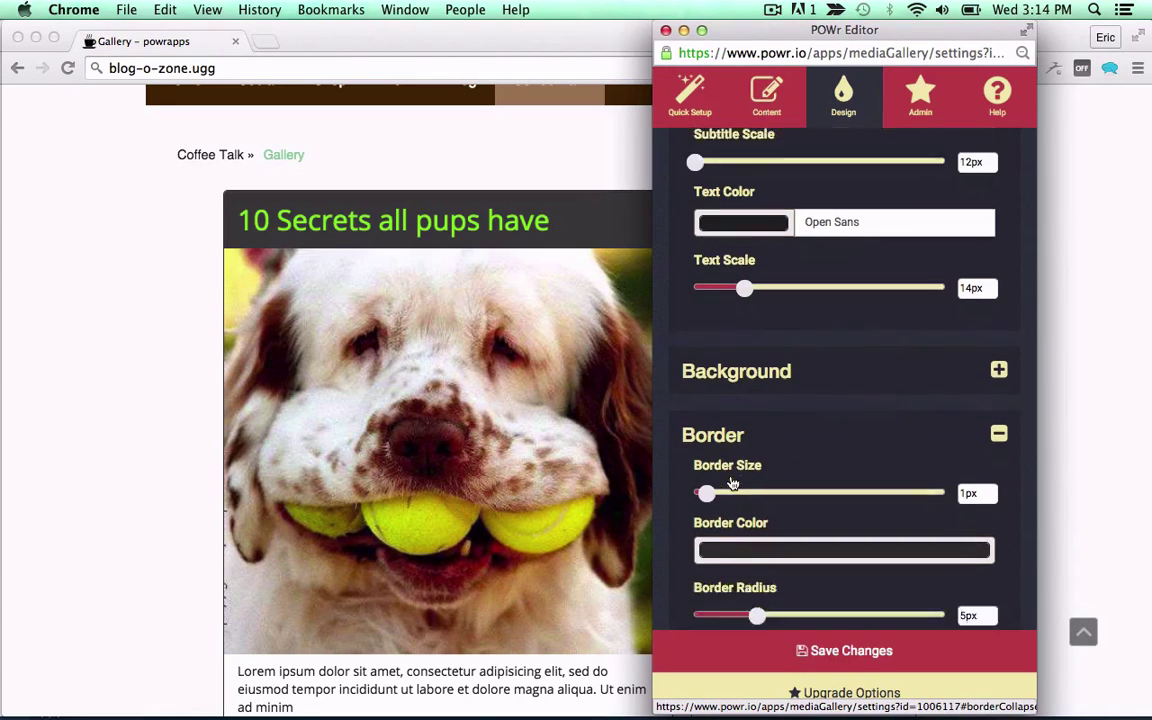
{"action": "left_click", "coordinate": [843, 549]}
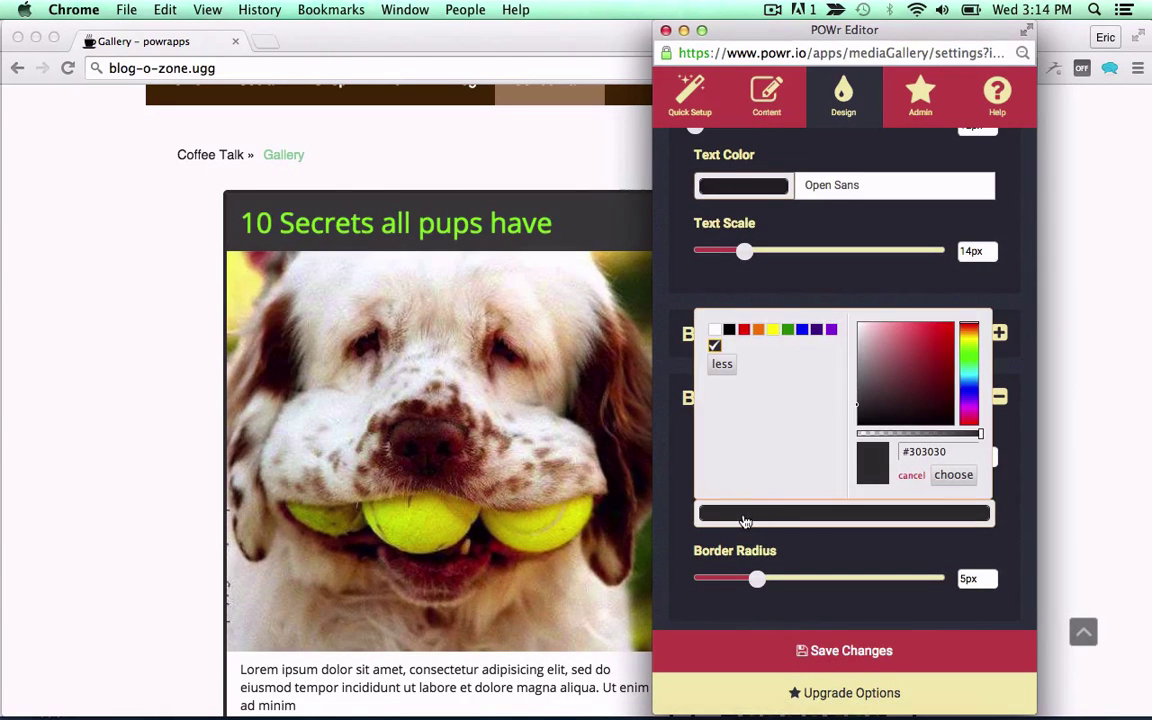
{"action": "left_click", "coordinate": [925, 349]}
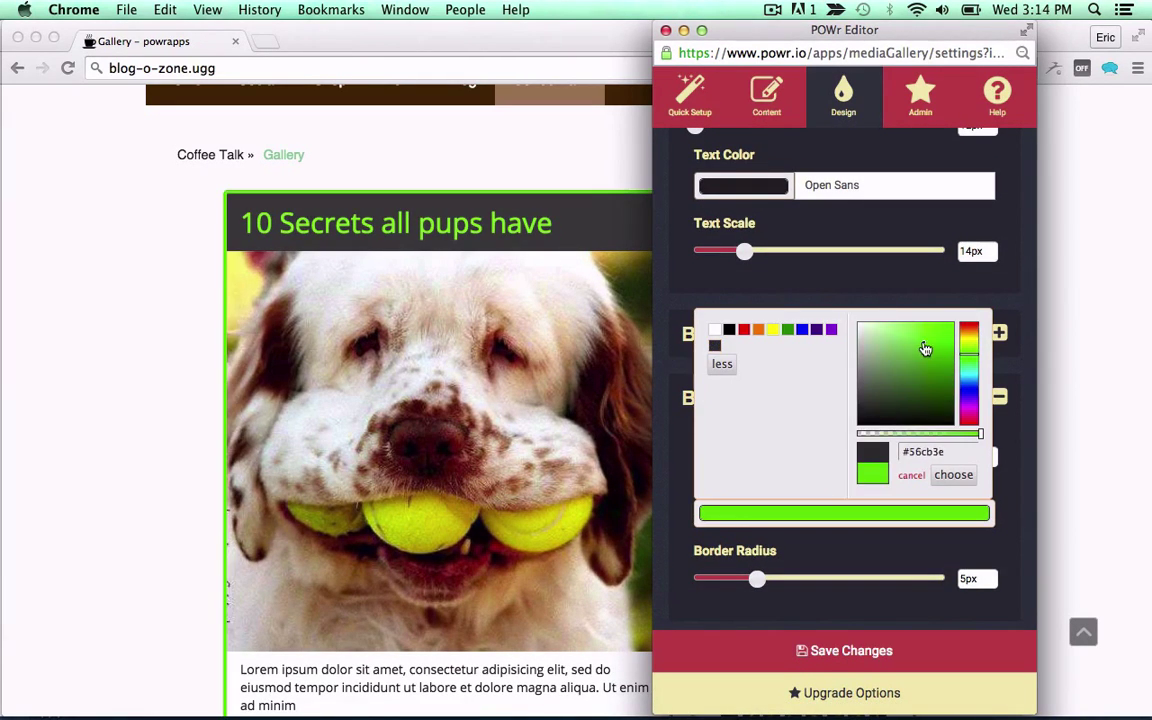
{"action": "left_click", "coordinate": [953, 474]}
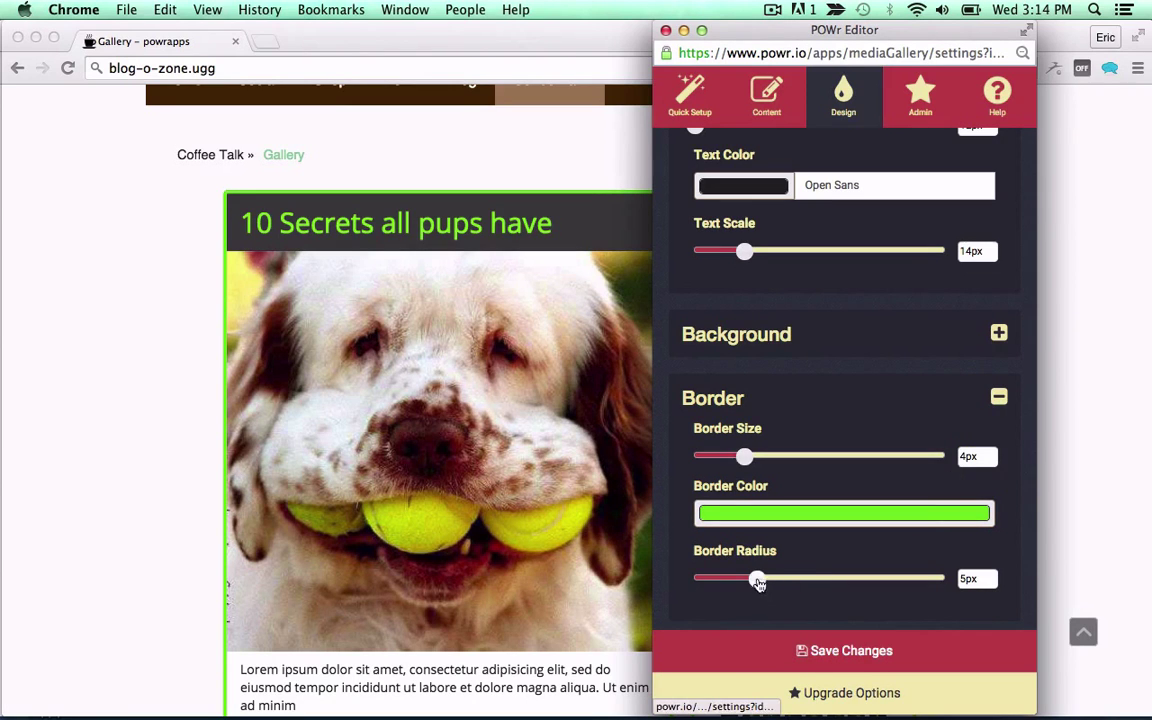
{"action": "left_click_drag", "start_coordinate": [758, 578], "coordinate": [707, 578]}
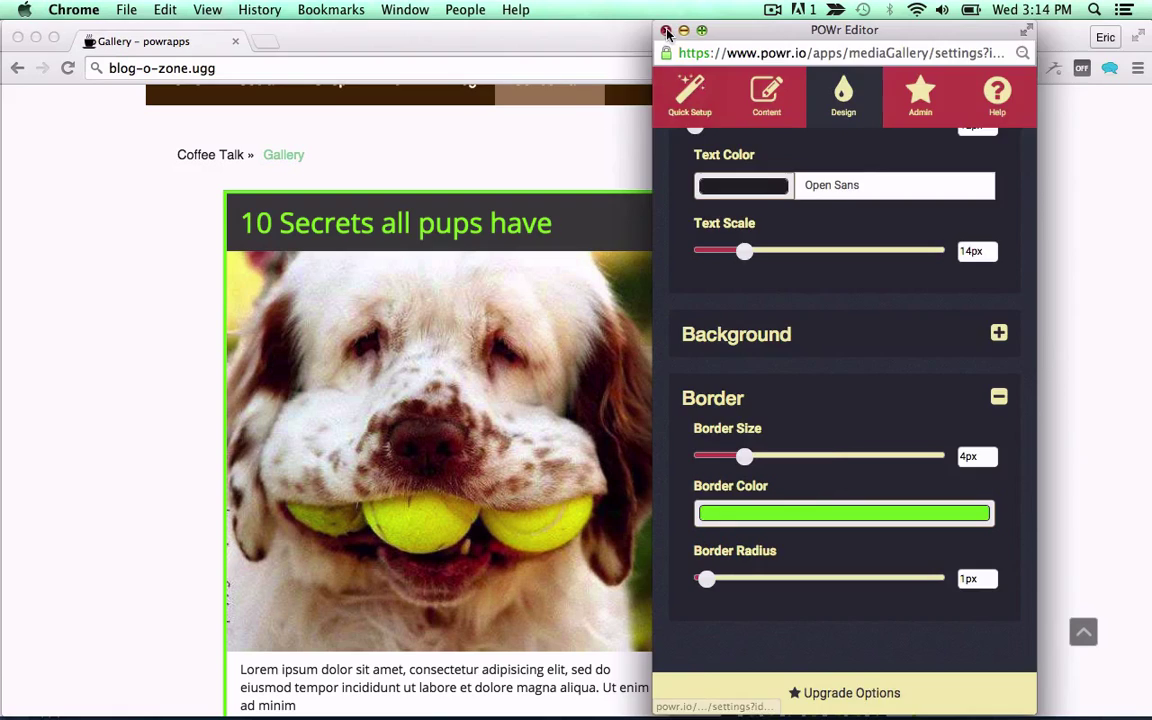
{"action": "left_click", "coordinate": [667, 30]}
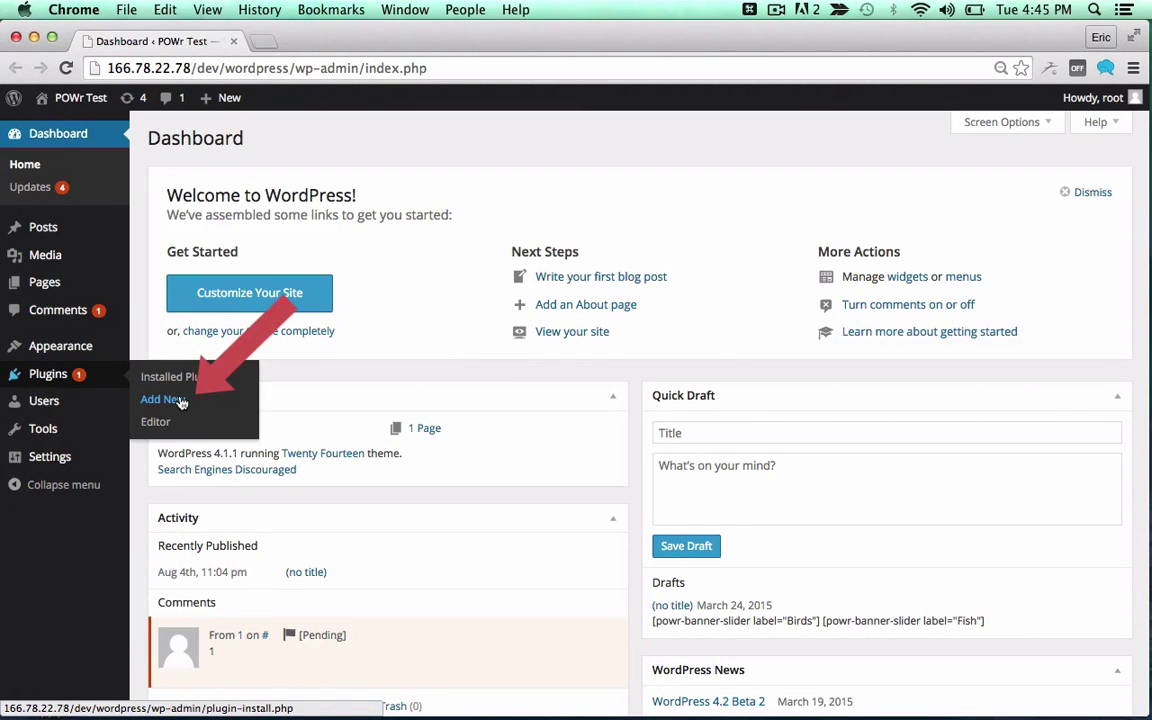
- Search Add New Plugins for 'POWr Video Gallery', install it and activate it
{"action": "left_click", "coordinate": [163, 399]}
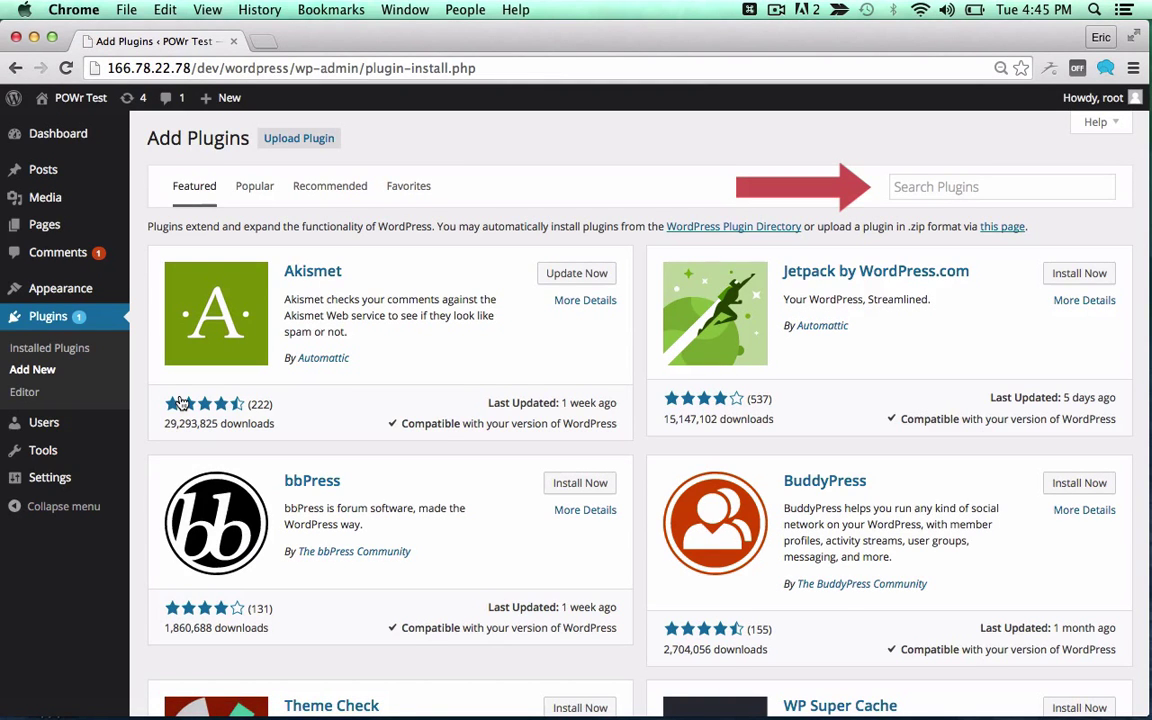
{"action": "type", "text": "POWr Video Gallery"}
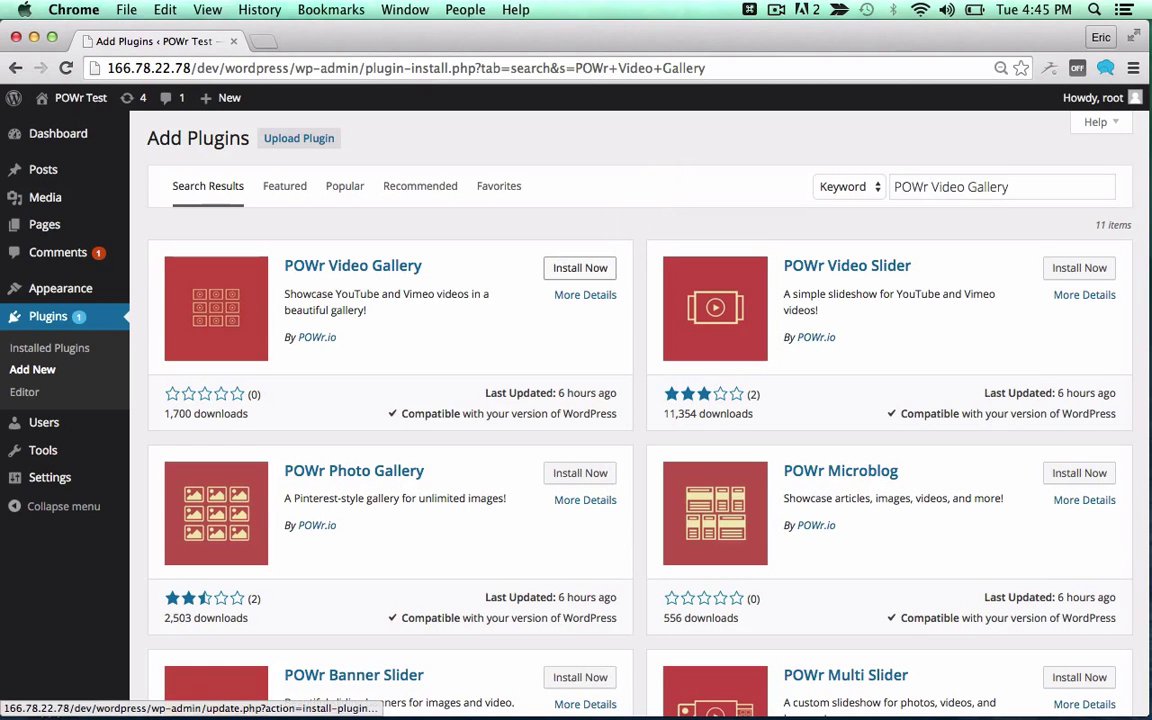
{"action": "left_click", "coordinate": [580, 267]}
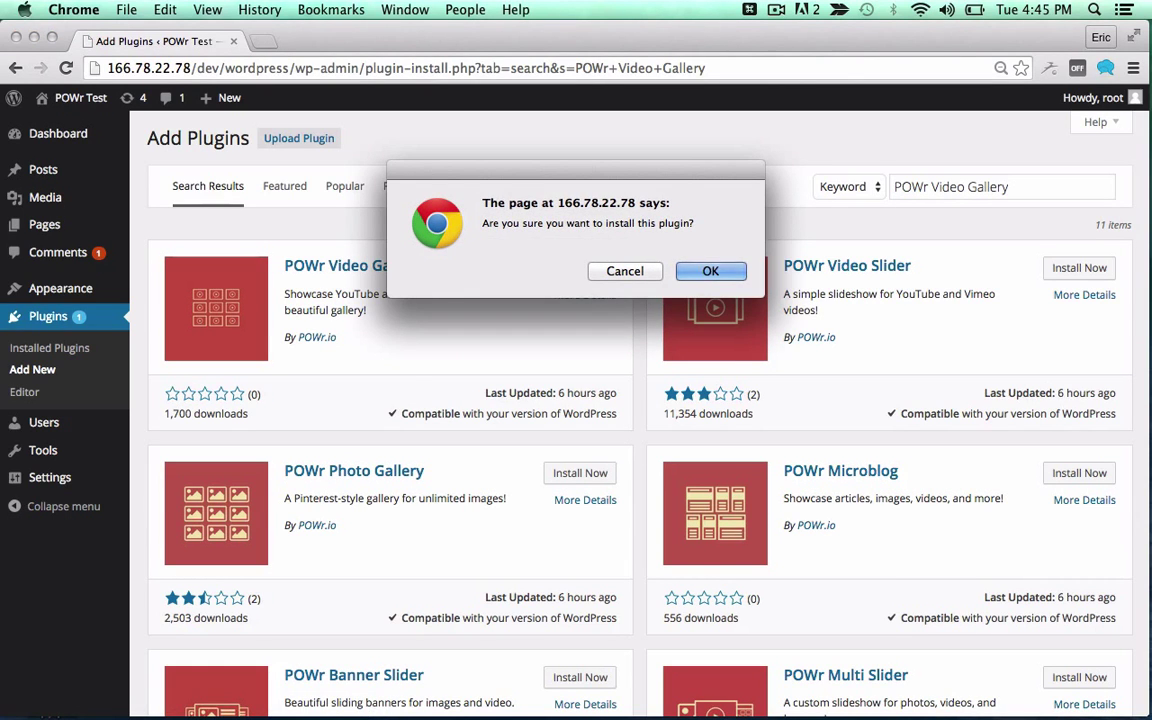
{"action": "left_click", "coordinate": [711, 271]}
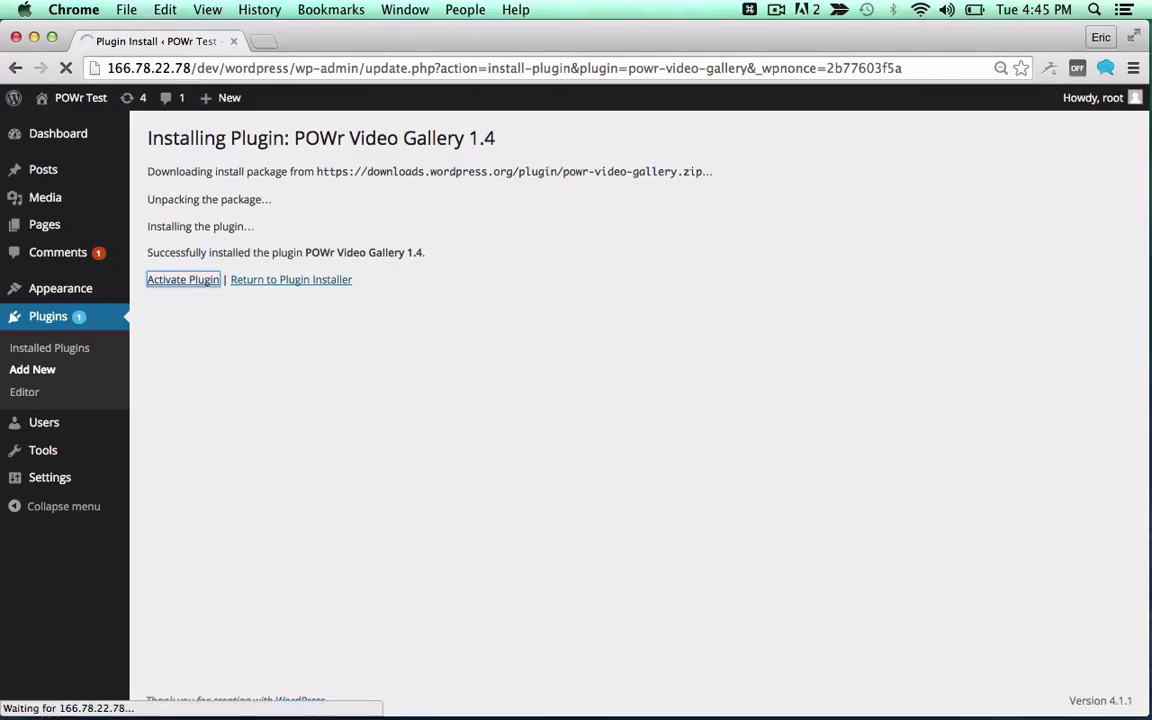
{"action": "left_click", "coordinate": [183, 279]}
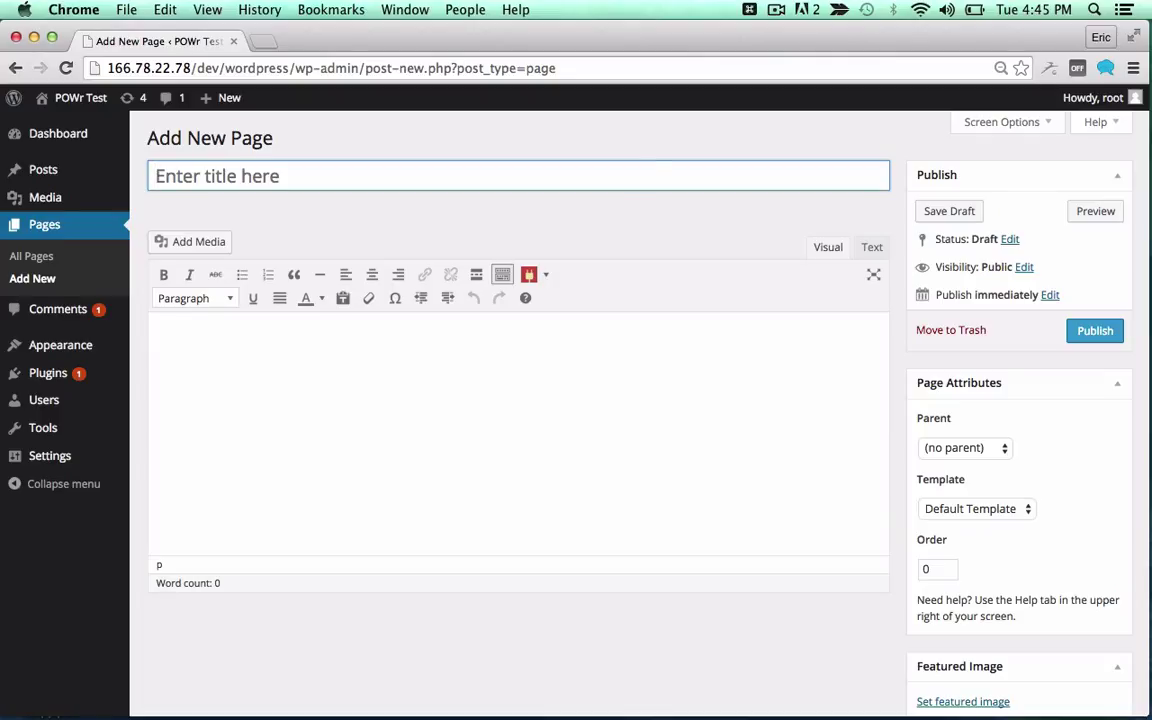
{"action": "mouse_move", "coordinate": [530, 274]}
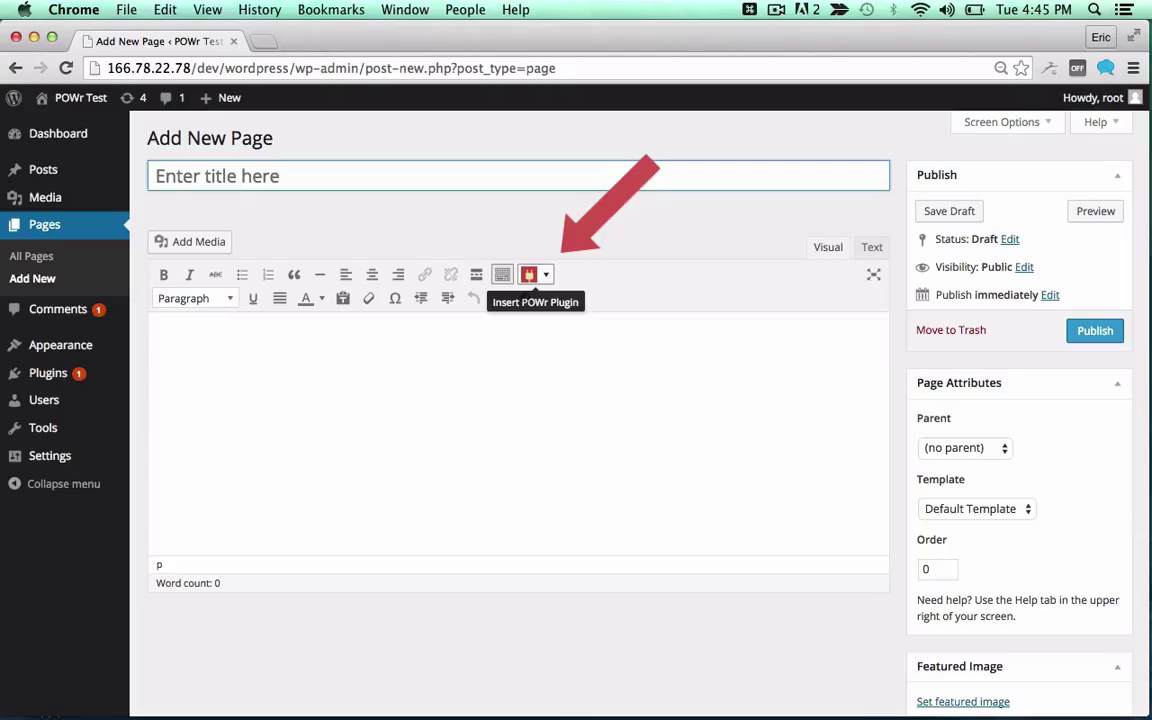
- Add [powr-video-gallery label="Enter a Label"] to the page body via the POWr plugin dropdown
{"action": "left_click", "coordinate": [530, 274]}
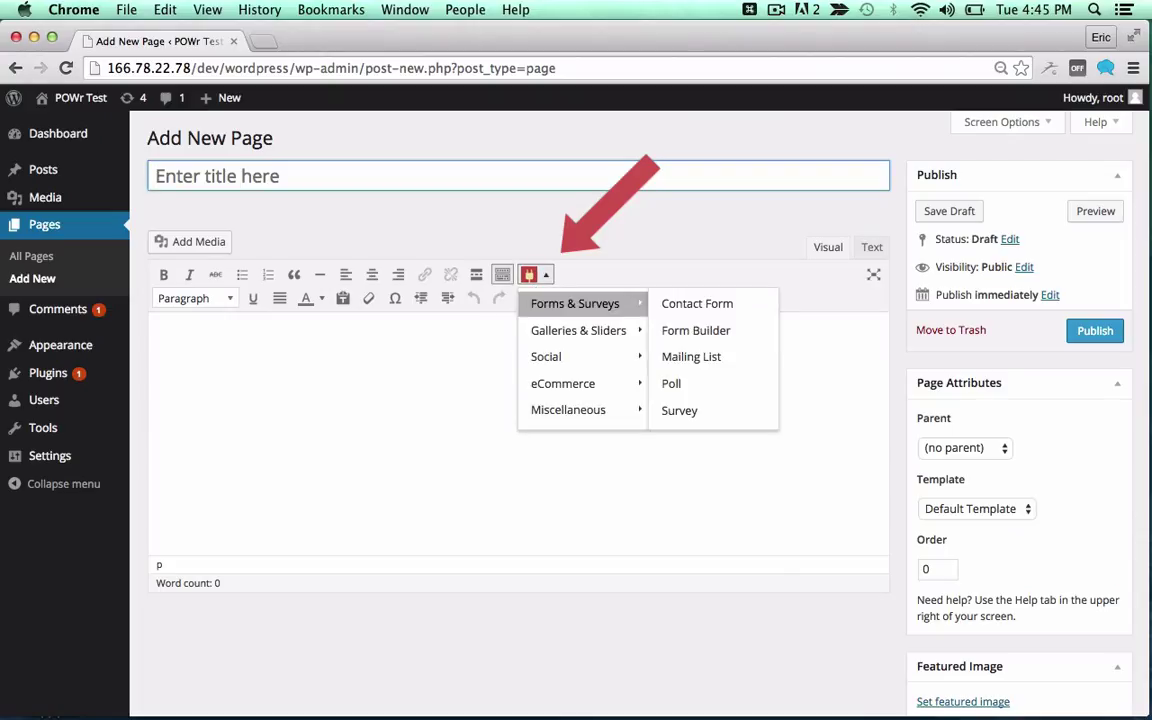
{"action": "mouse_move", "coordinate": [546, 356]}
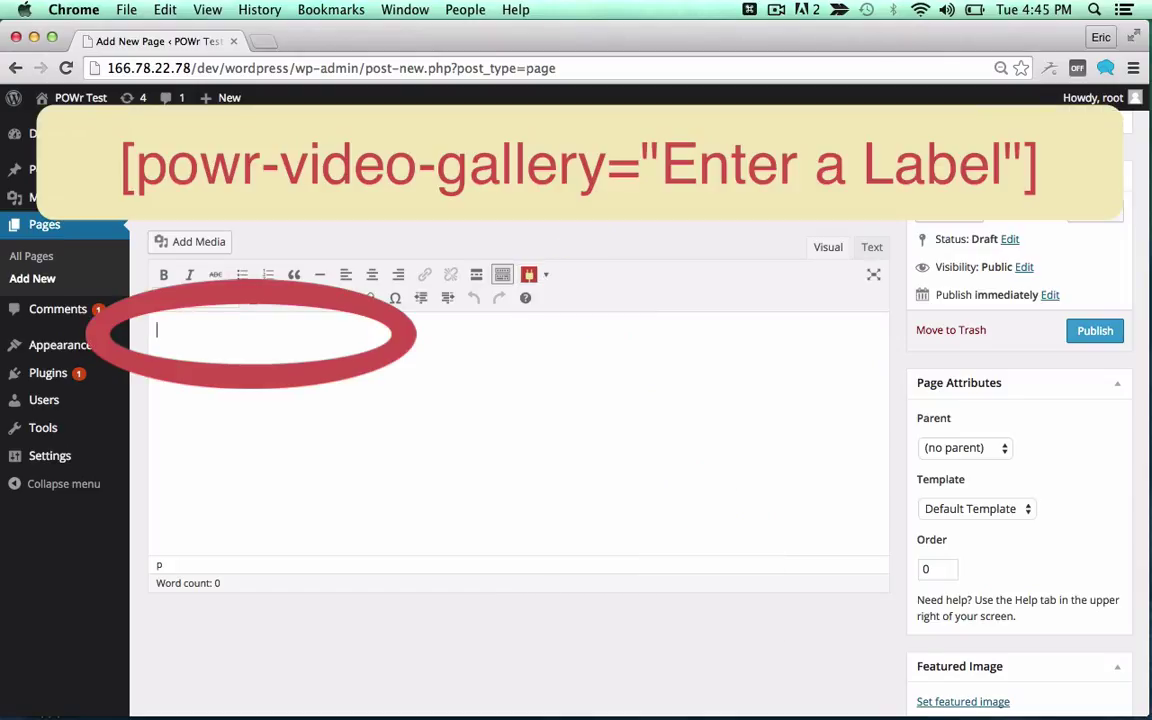
{"action": "type", "text": "[powr-video-gallery label=\"Enter a Label\"]"}
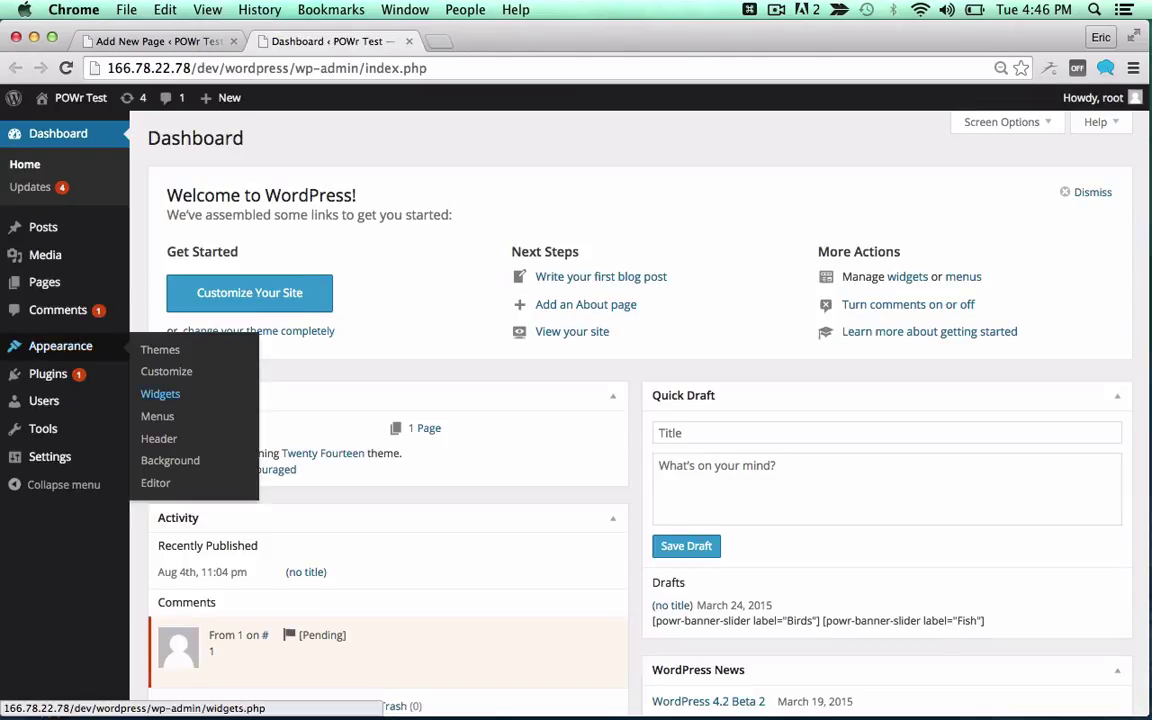
- Open Appearance > Widgets and locate the POWr Video Gallery widget
{"action": "left_click", "coordinate": [160, 393]}
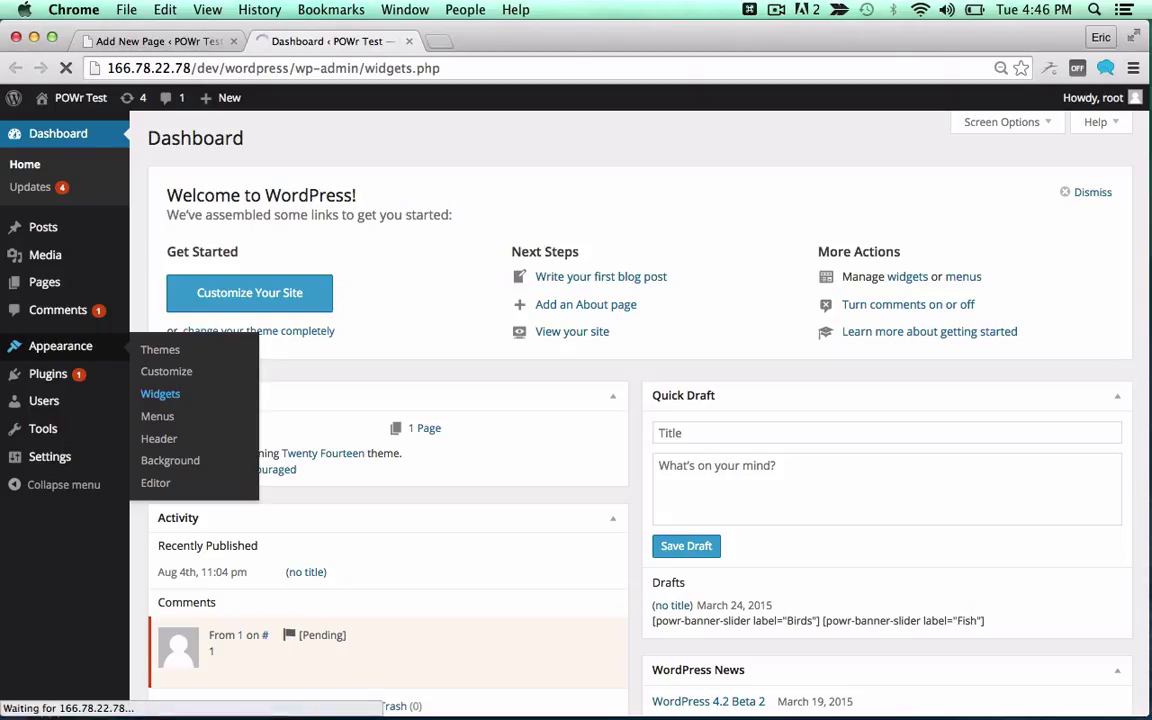
{"action": "left_click", "coordinate": [160, 393]}
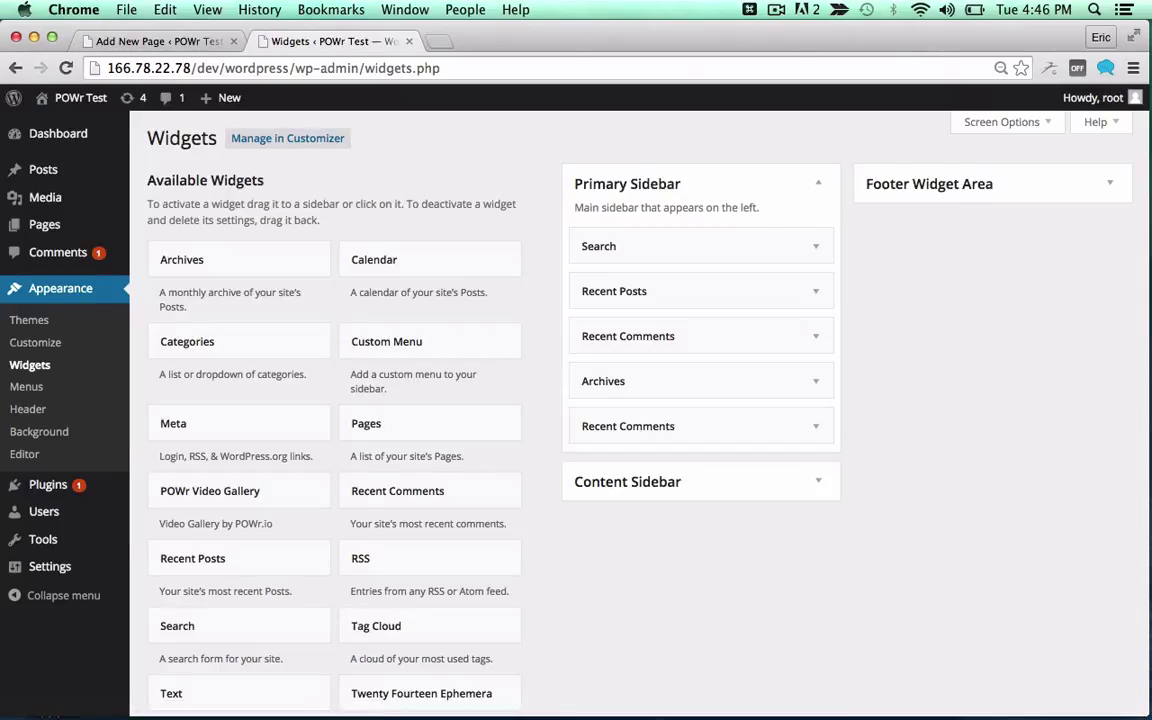
{"action": "left_click", "coordinate": [210, 490]}
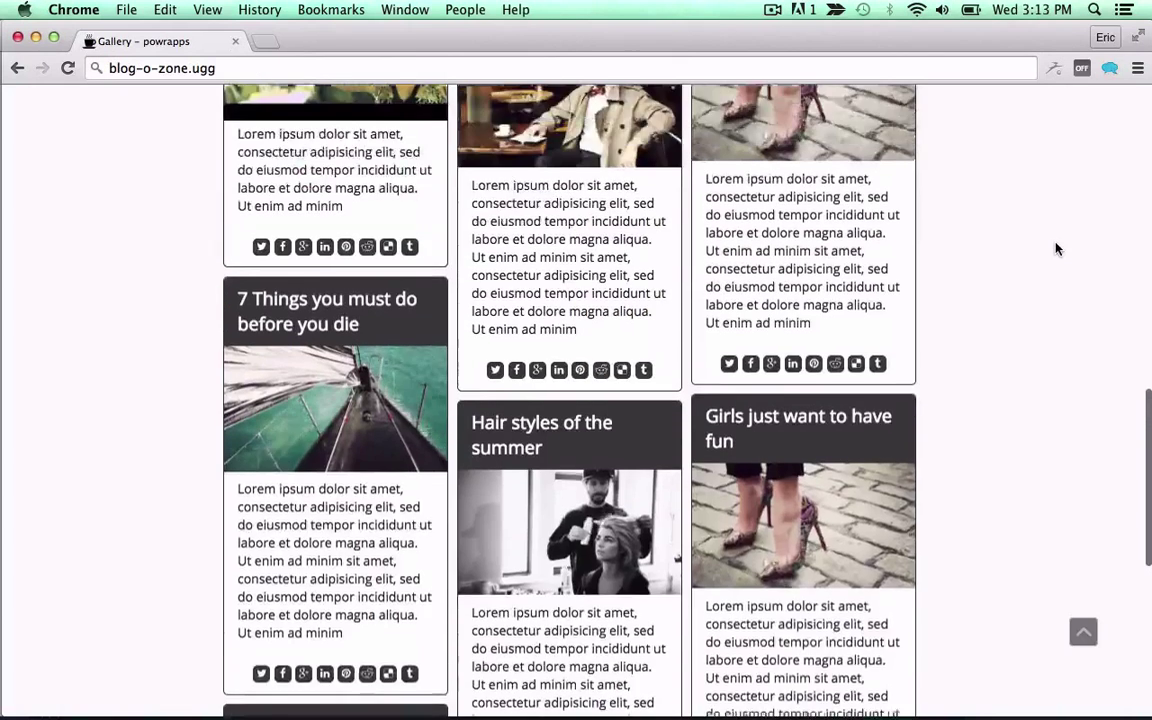
- Scroll to the top of the live page and open the gallery's gear settings
{"action": "scroll", "scroll_direction": "up", "scroll_amount": 3}
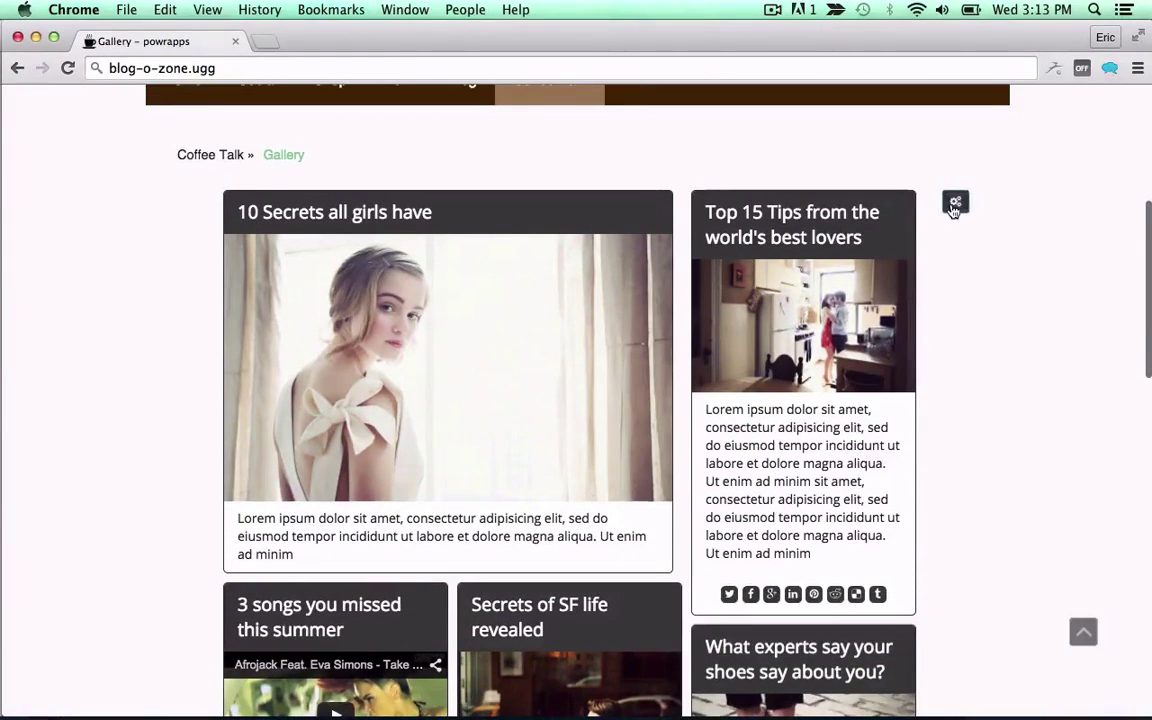
{"action": "left_click", "coordinate": [955, 203]}
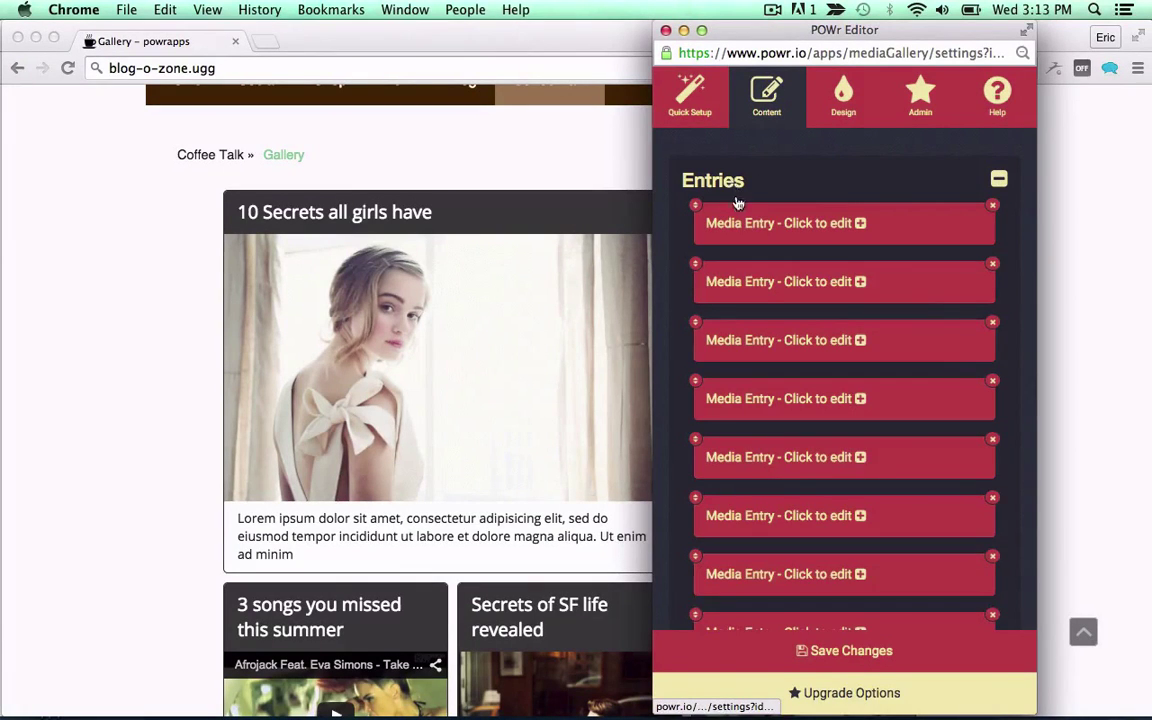